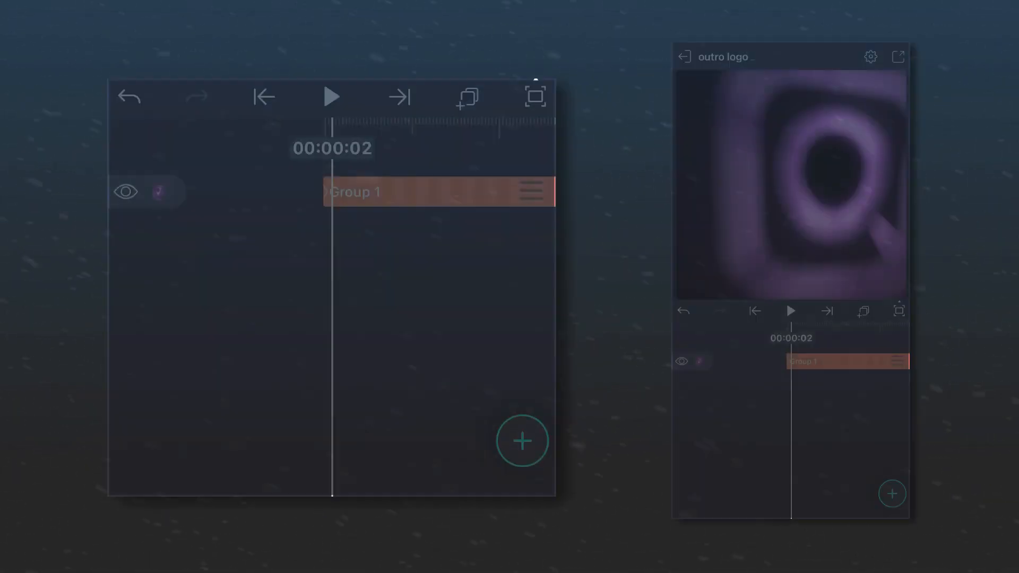
Preview the outro, then change the logo caption from 'AMV EDITS' to 'EXAMPLE'.
click(332, 96)
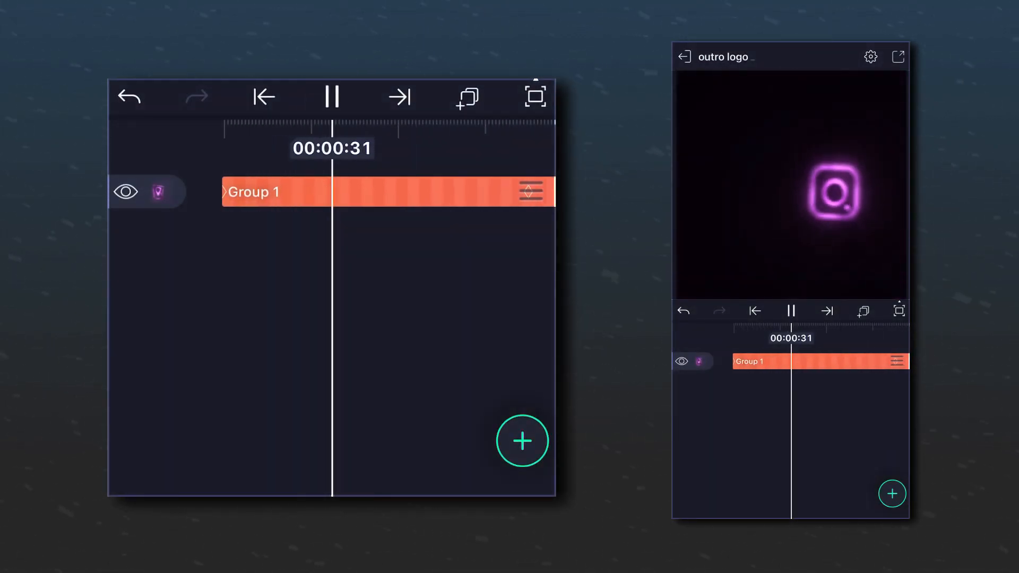
click(331, 96)
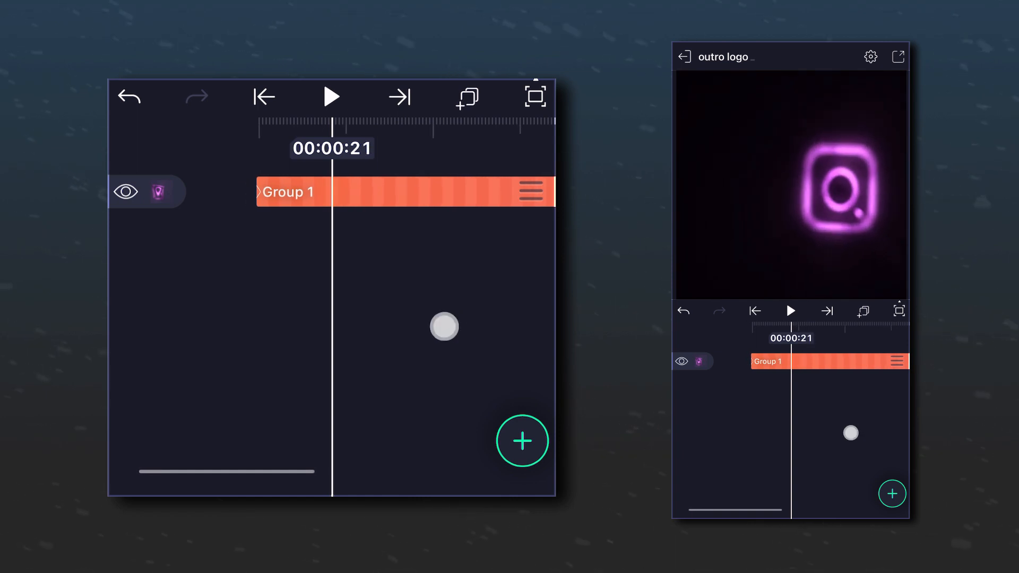
click(403, 191)
text(AMV EDITS)
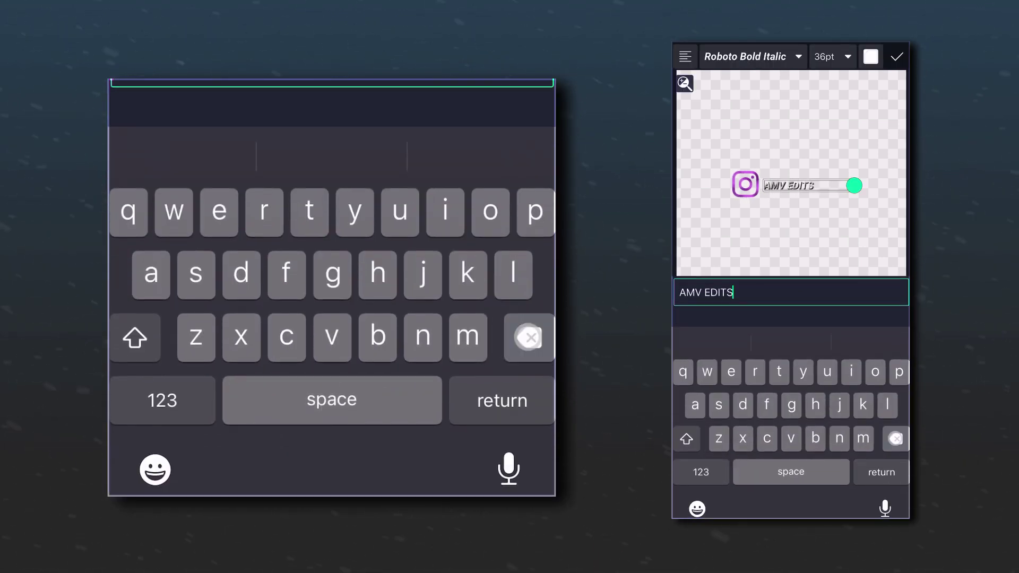
click(529, 338)
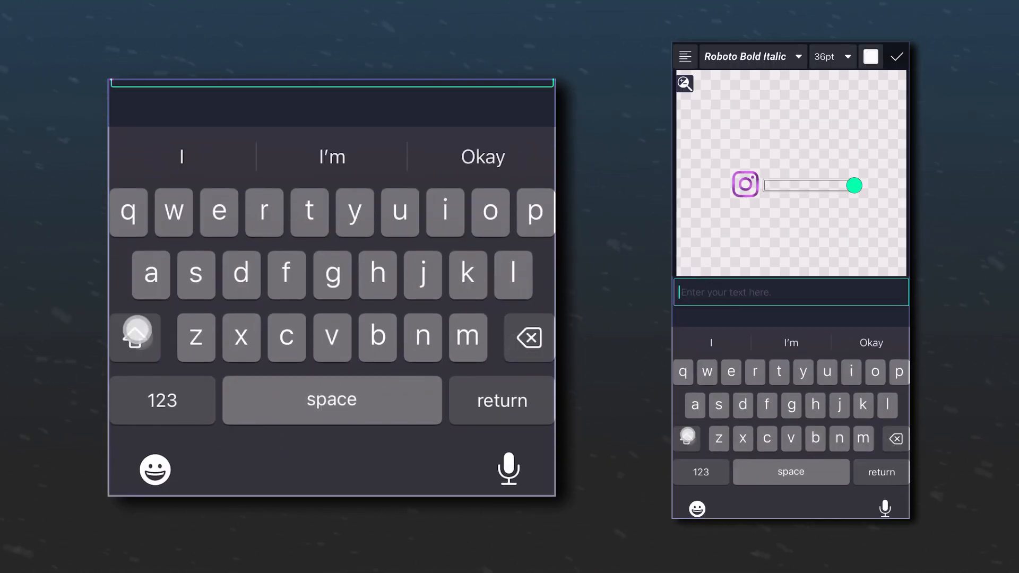
text(EXAM)
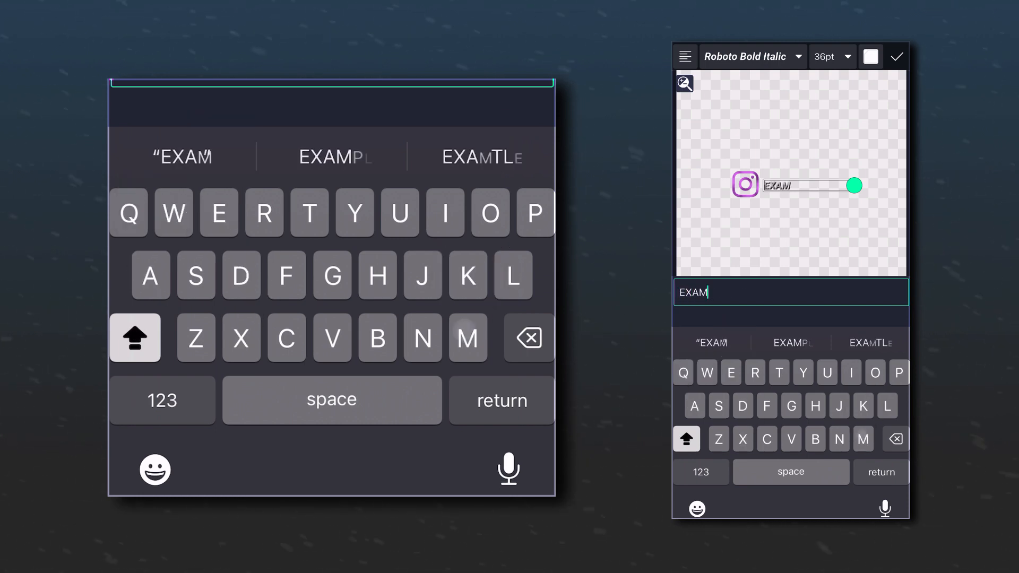
text(PLE)
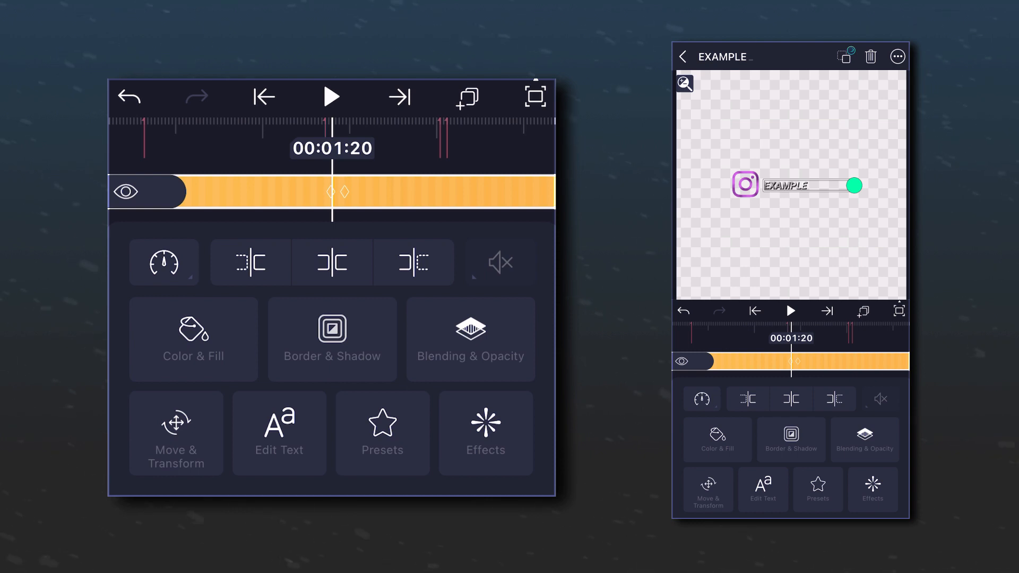
Set the EXAMPLE text's Turbulence Color 2 to cyan and go back to Group 1's layers.
click(485, 433)
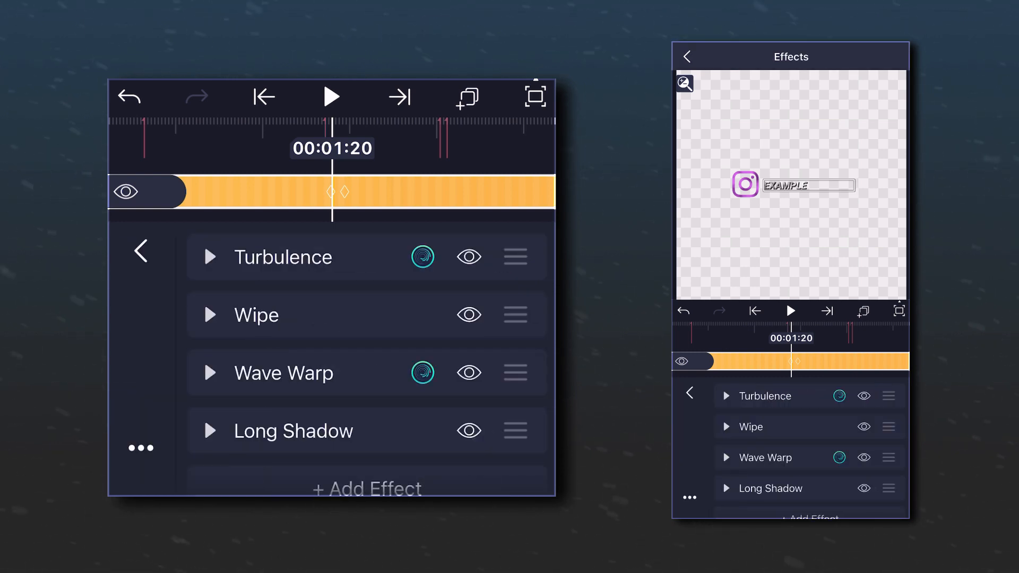
click(211, 257)
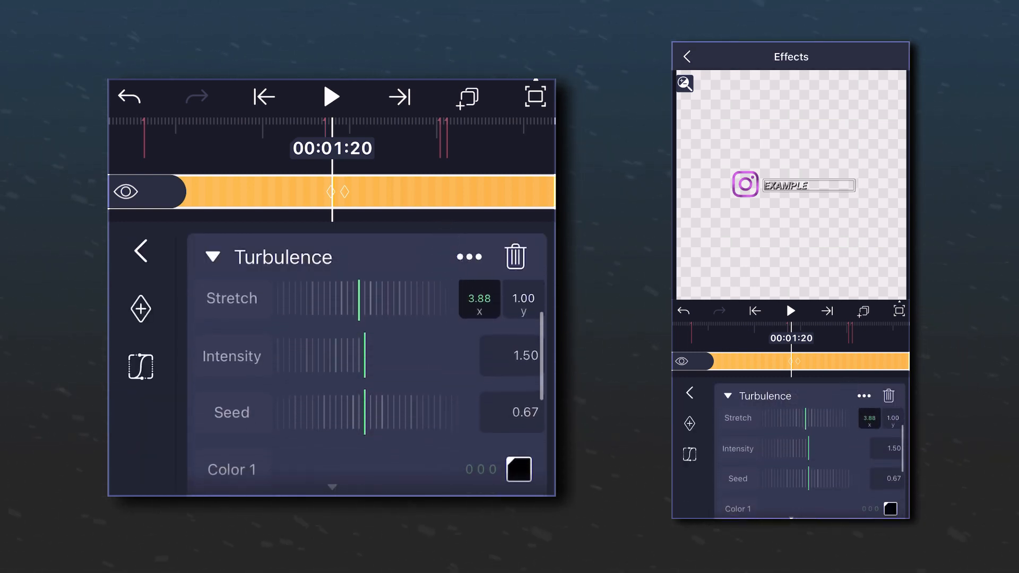
click(518, 469)
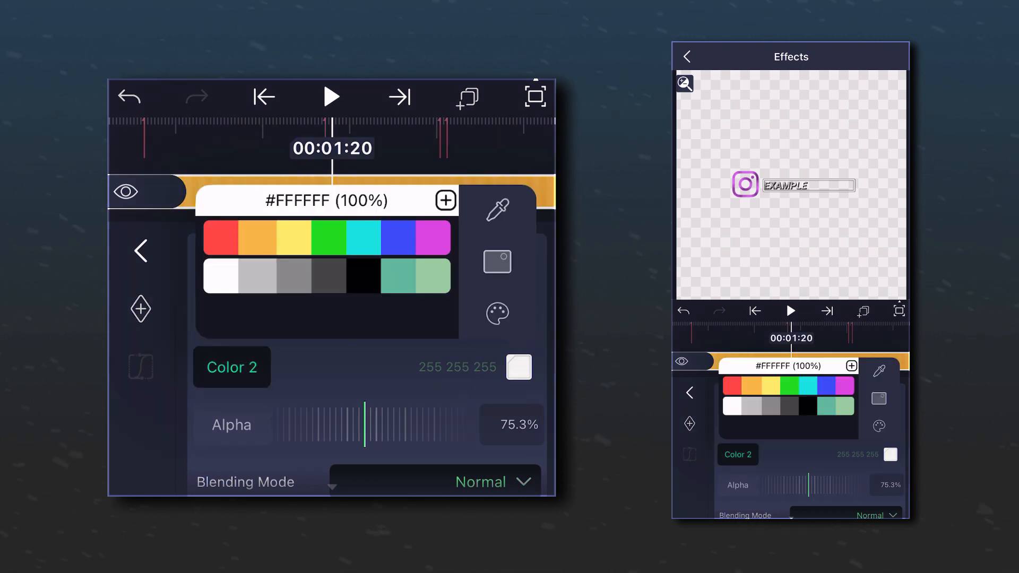
click(302, 238)
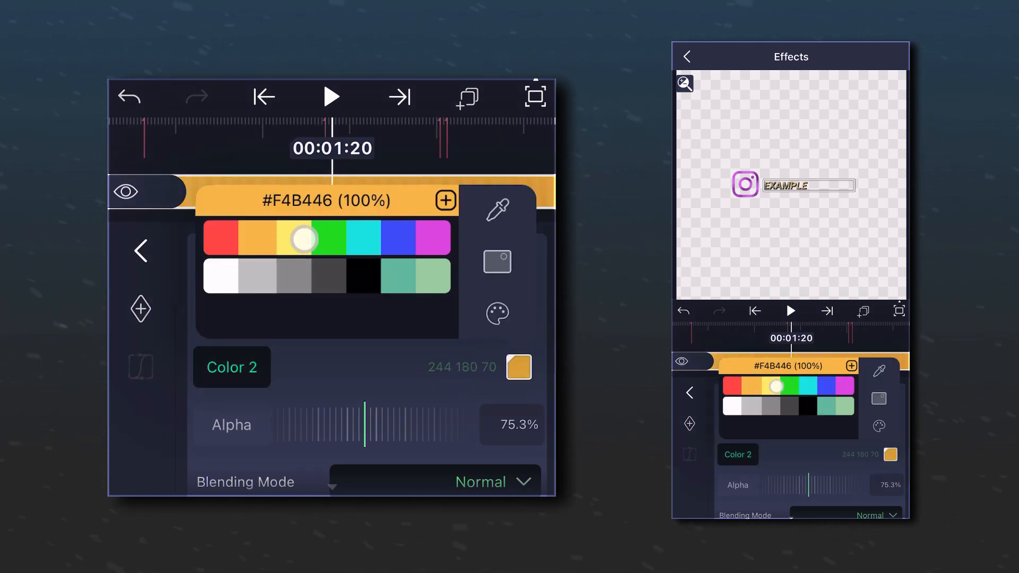
click(364, 238)
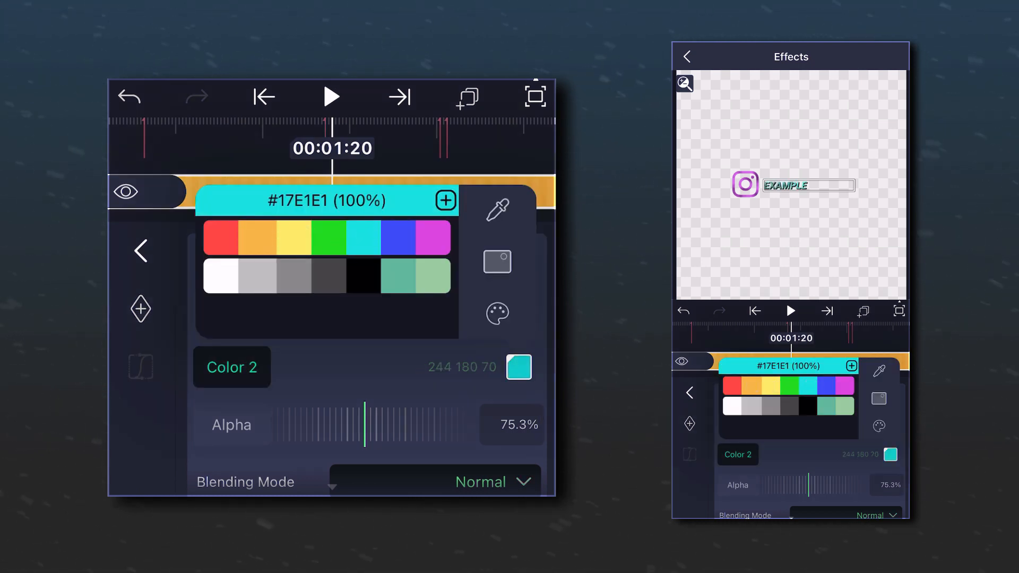
click(220, 275)
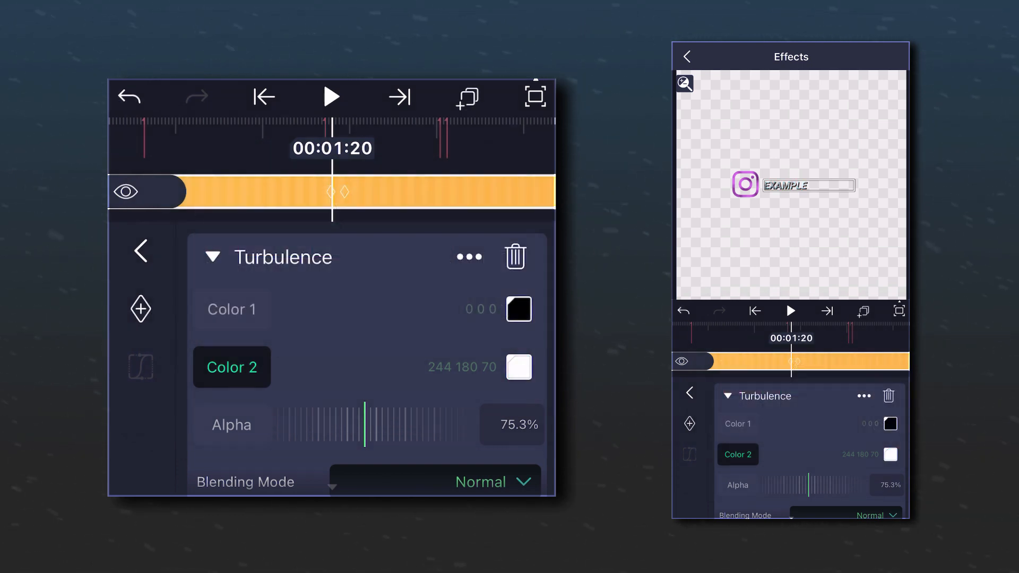
click(139, 250)
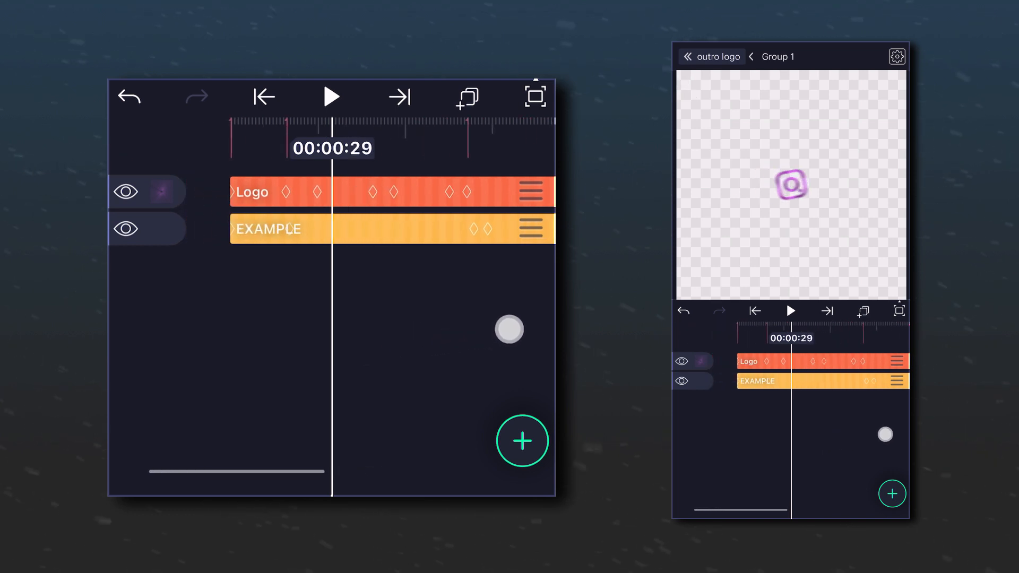
In the Logo layer, hide the YouTube icon, show TikTok, then exit to the top-level timeline.
click(279, 191)
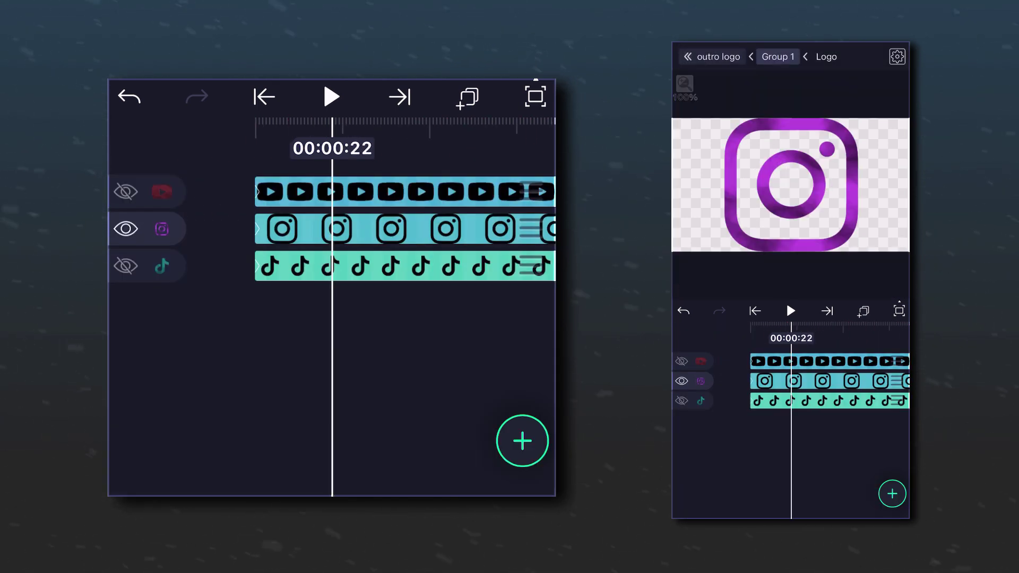
click(263, 96)
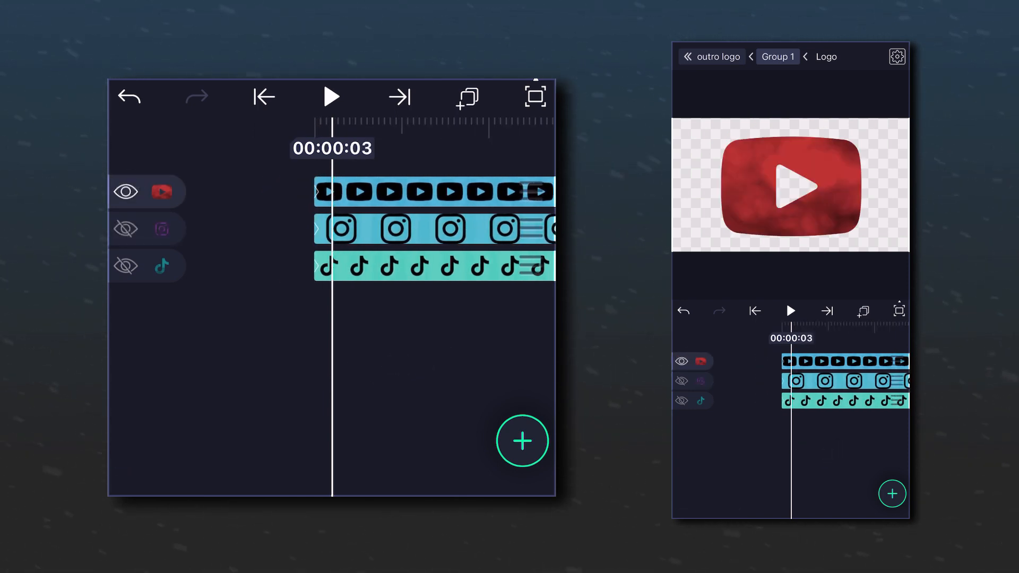
click(125, 191)
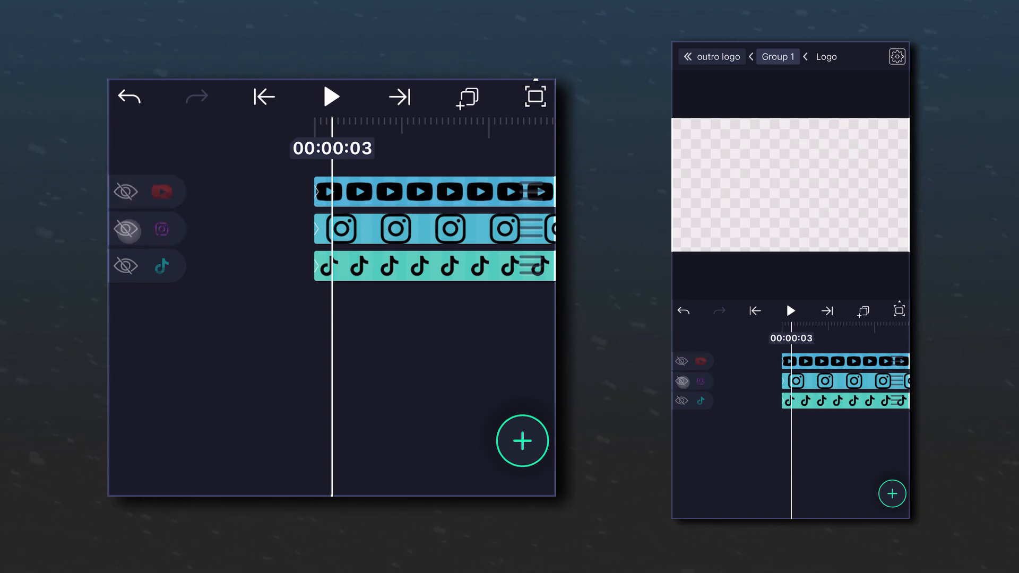
click(125, 266)
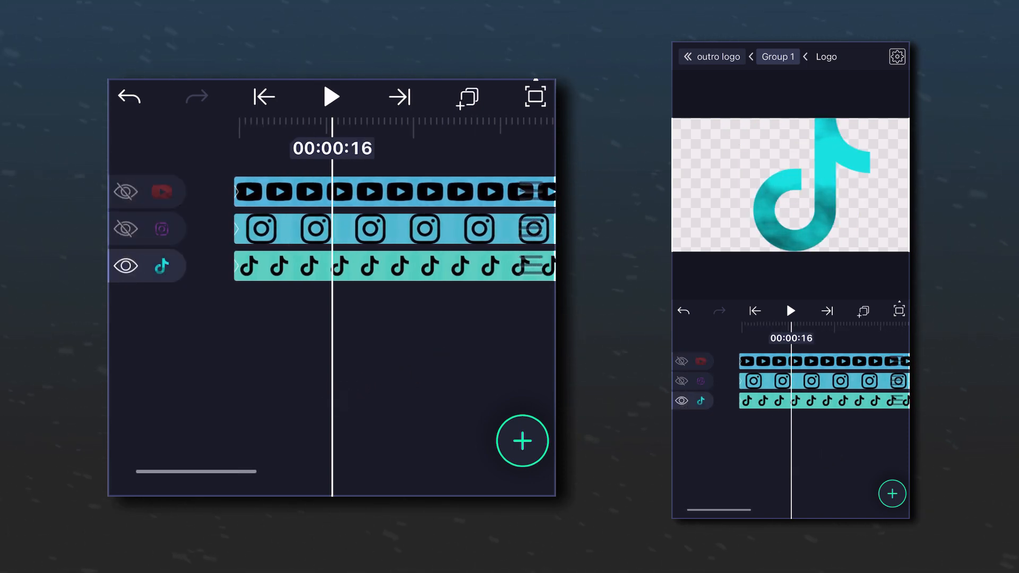
click(712, 56)
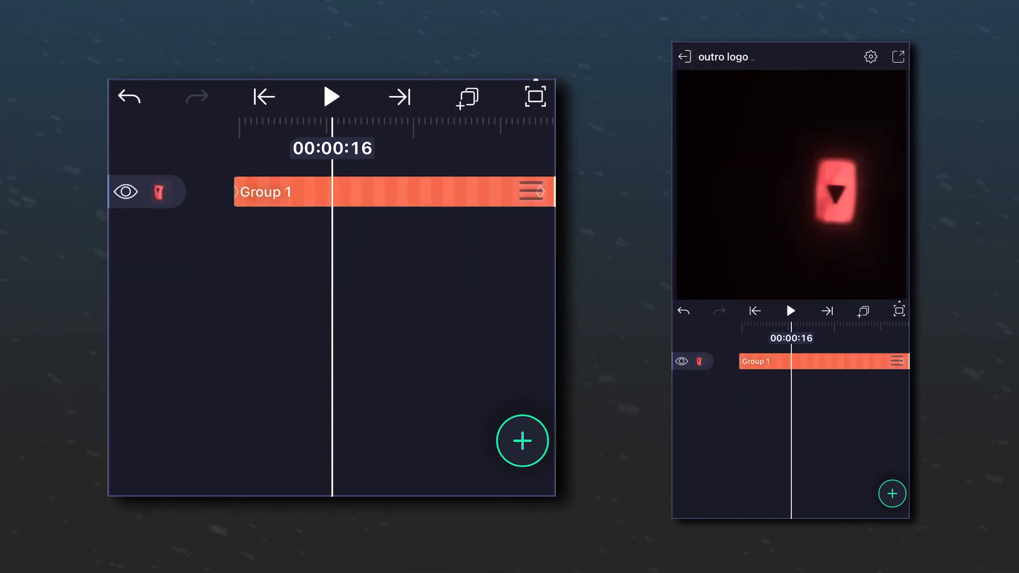
Play the outro preview, then enter Group 1 to reach its Logo and EXAMPLE layers.
click(331, 96)
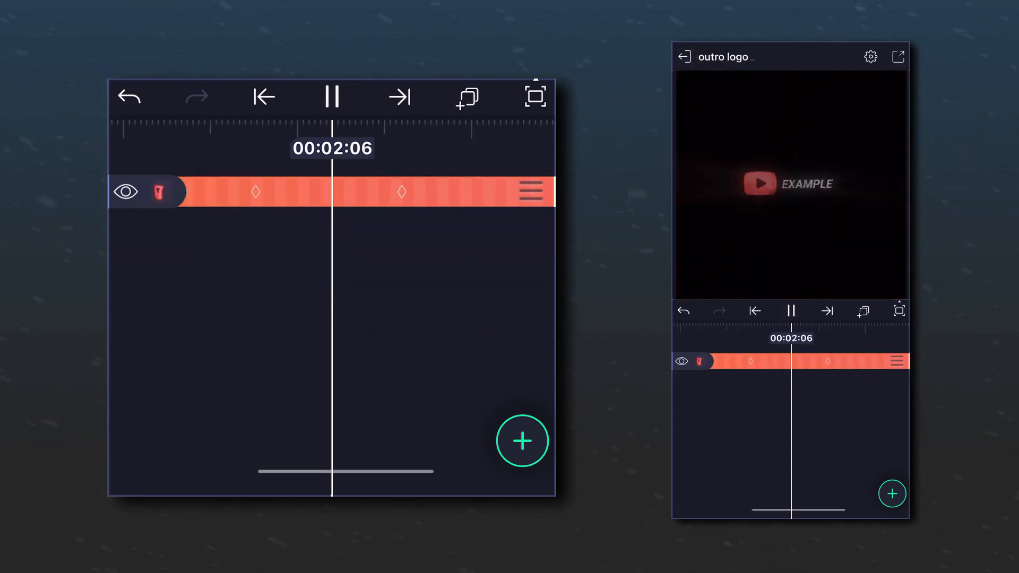
click(332, 96)
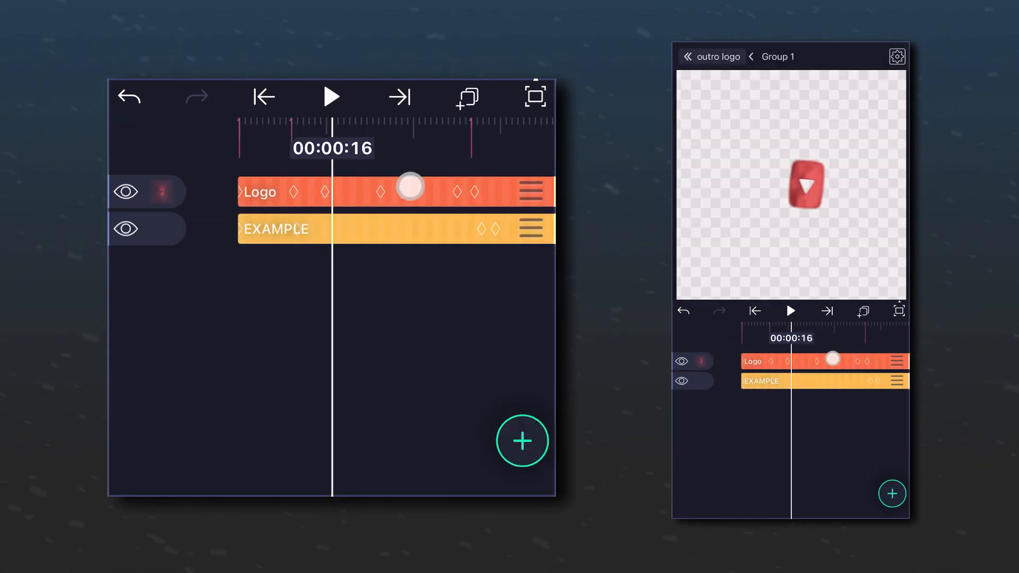
Import the black triangle emblem PNG into the Logo group at the timeline start.
click(258, 191)
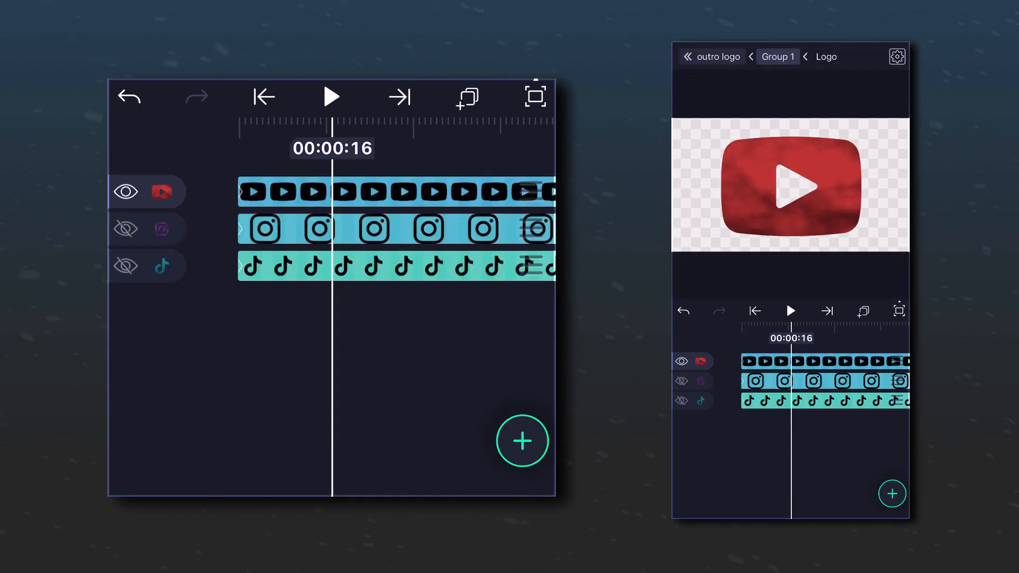
click(264, 96)
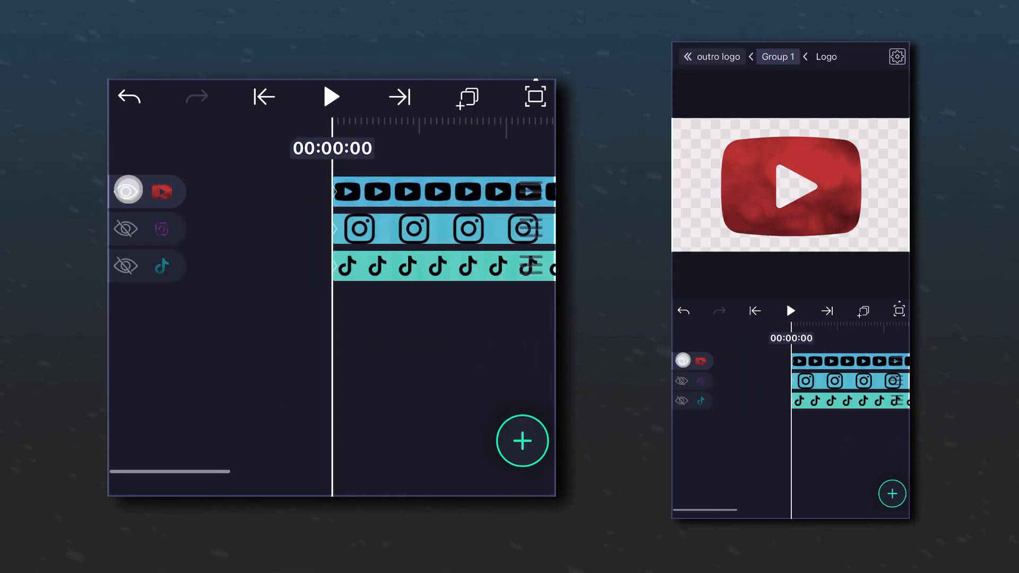
click(522, 441)
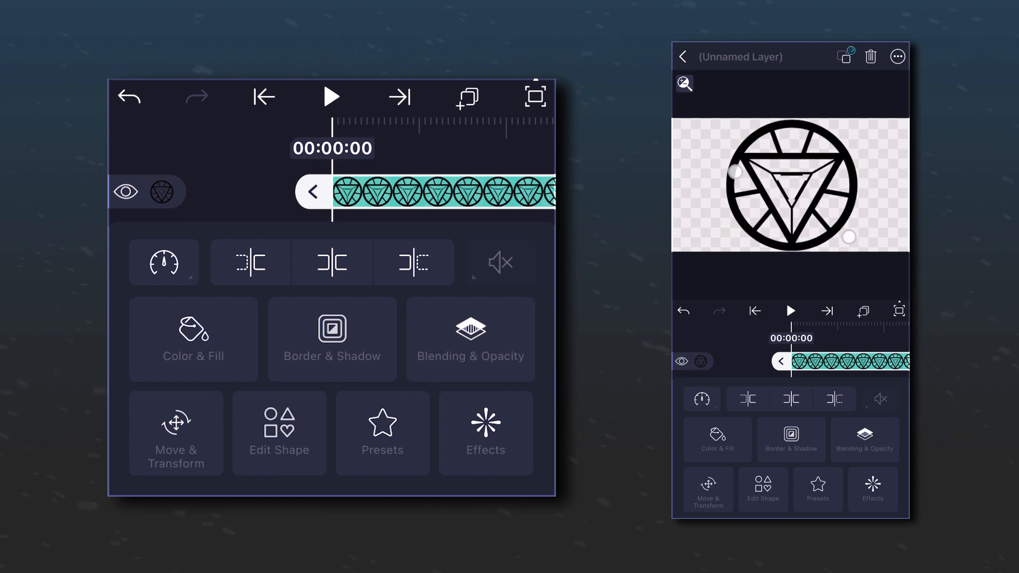
click(683, 56)
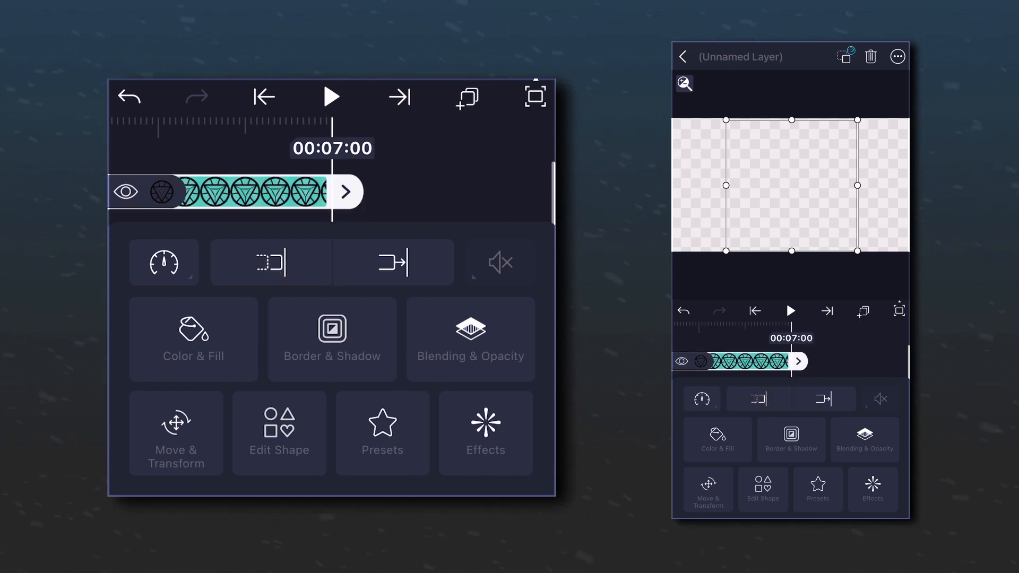
click(683, 56)
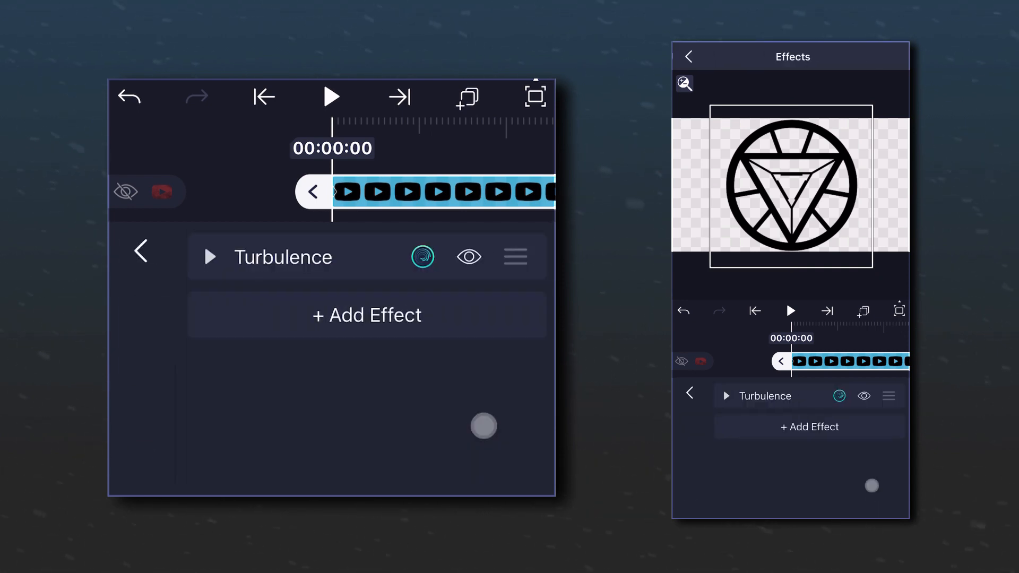
Copy the YouTube logo's Turbulence effect onto the emblem layer.
click(515, 256)
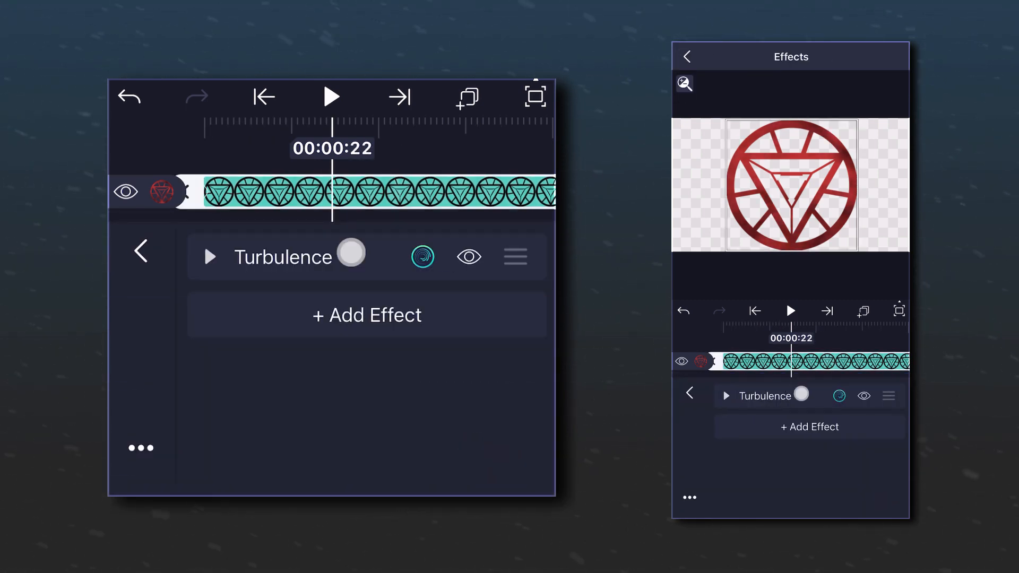
Change the emblem's Turbulence Color 2 from red to cyan and exit to the top-level timeline.
click(211, 257)
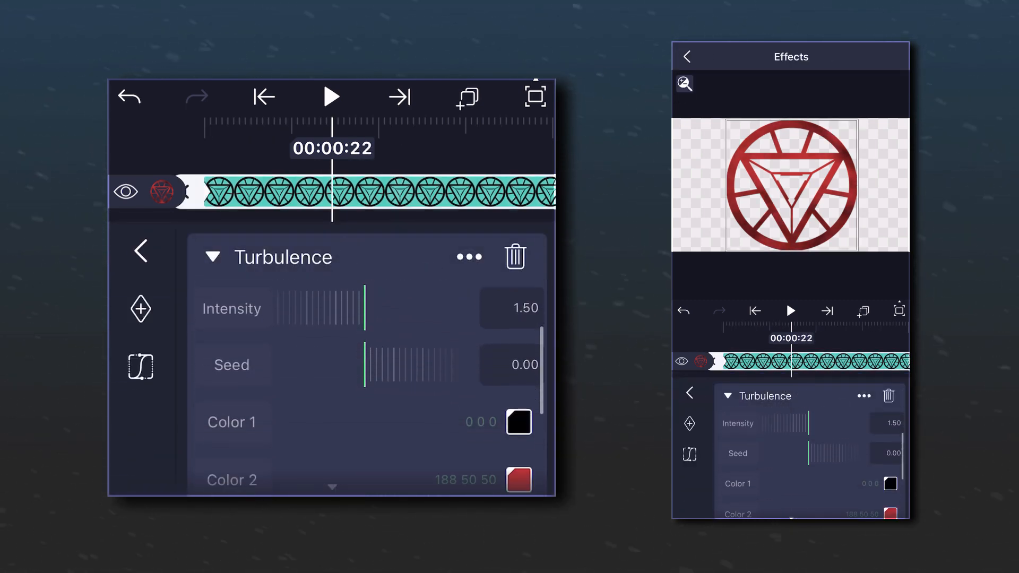
click(518, 480)
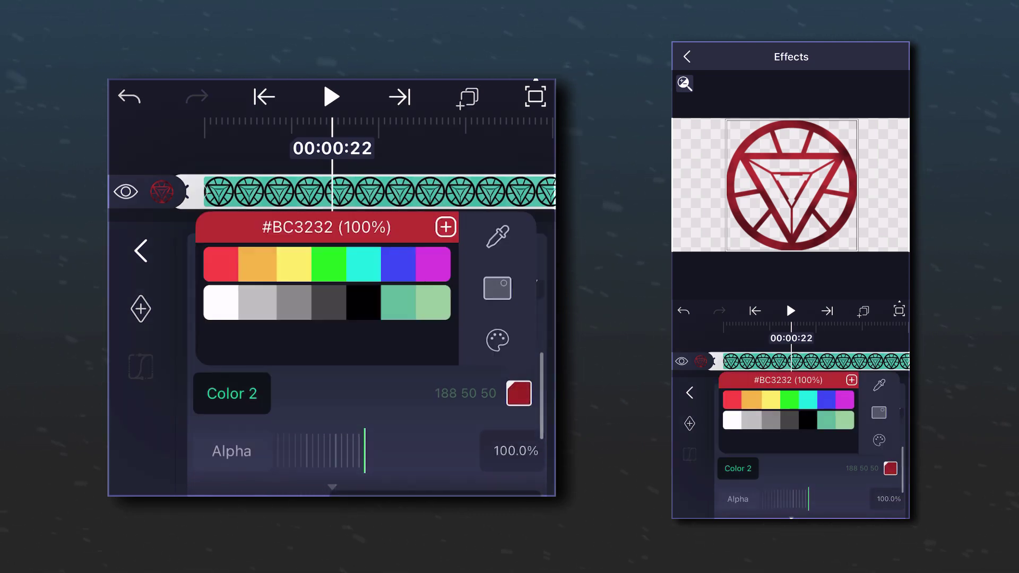
click(283, 263)
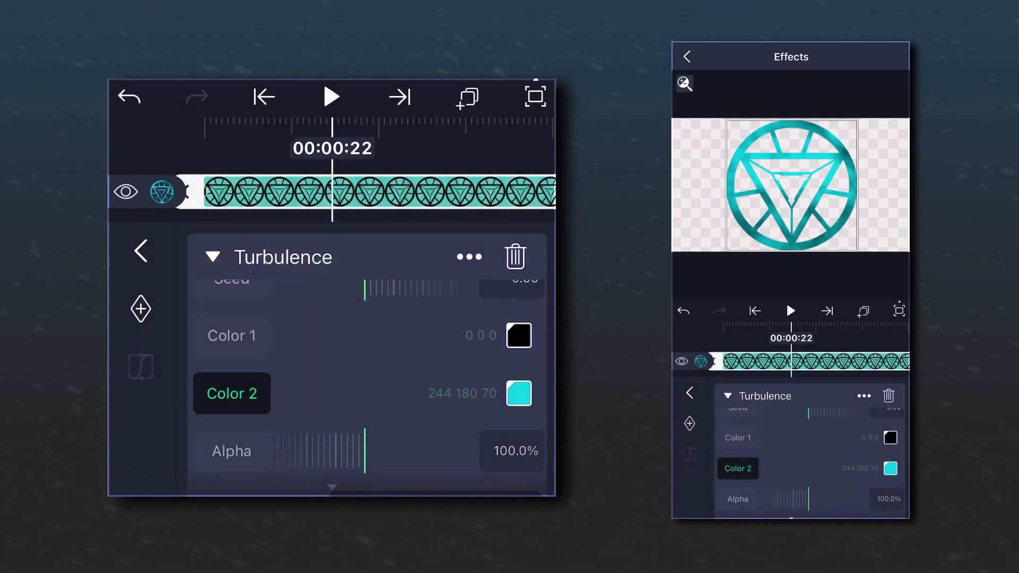
click(142, 251)
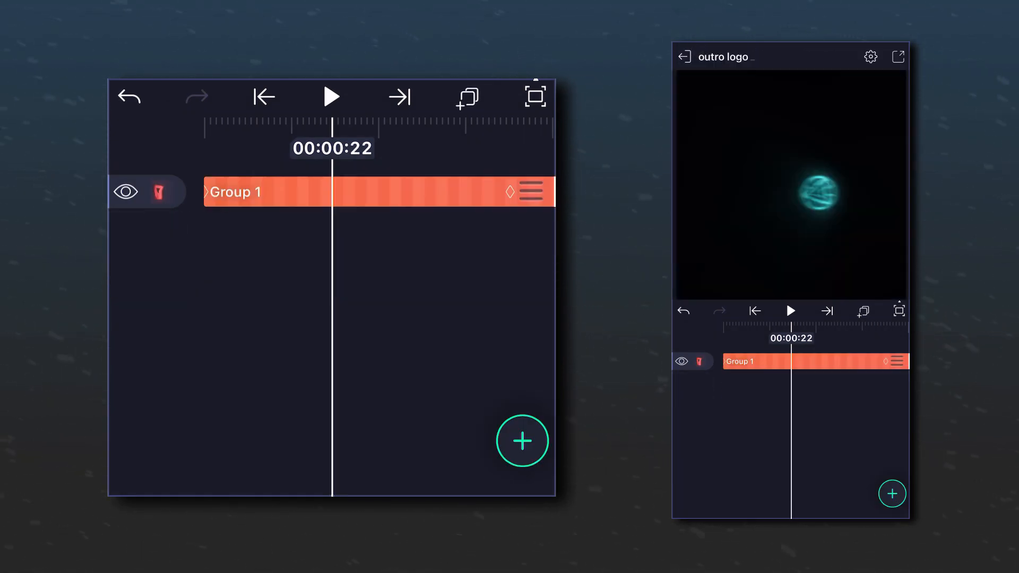
Play the outro from the start, pausing once, to check the cyan emblem and EXAMPLE.
click(263, 96)
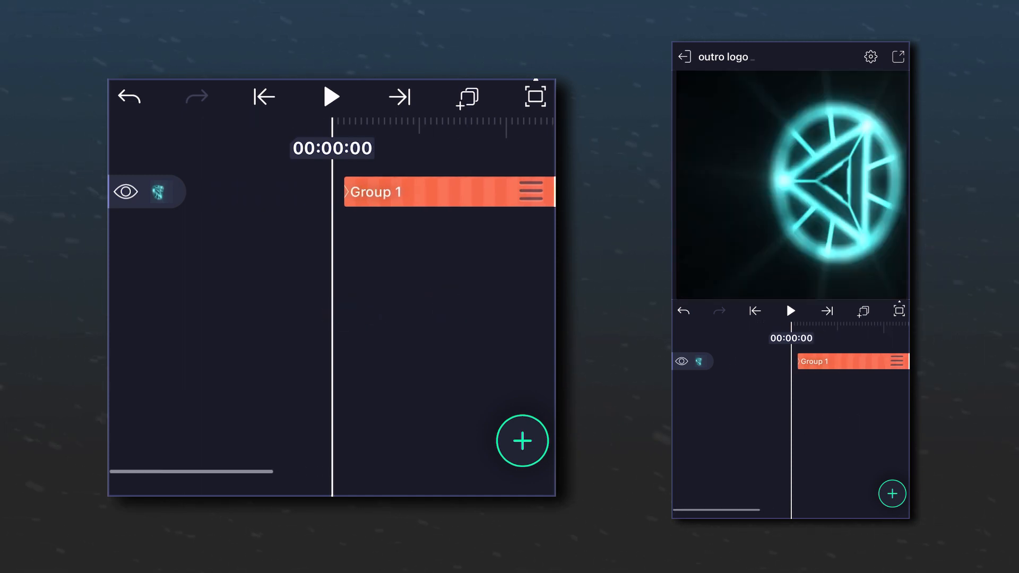
click(331, 96)
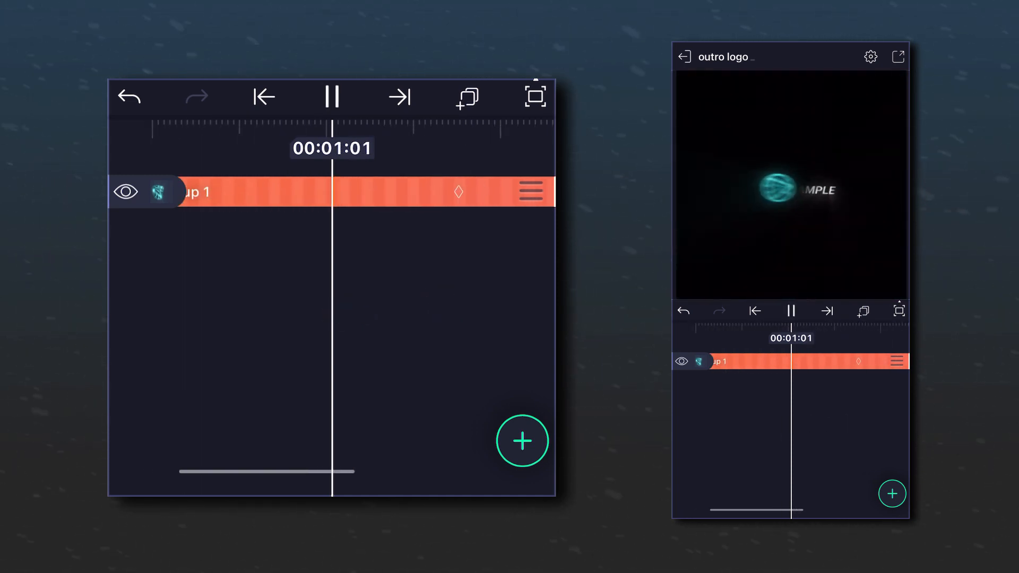
click(331, 96)
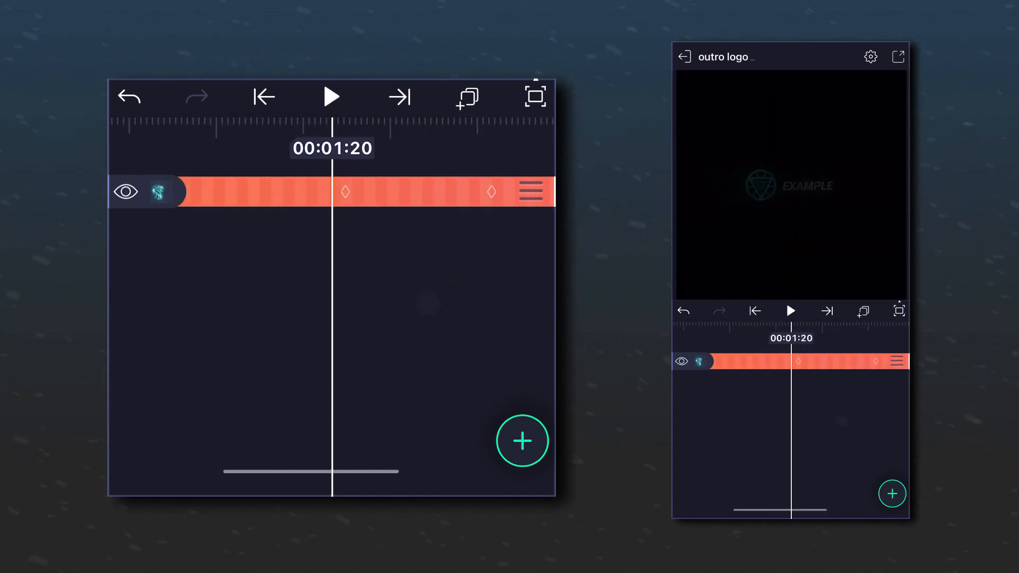
click(332, 96)
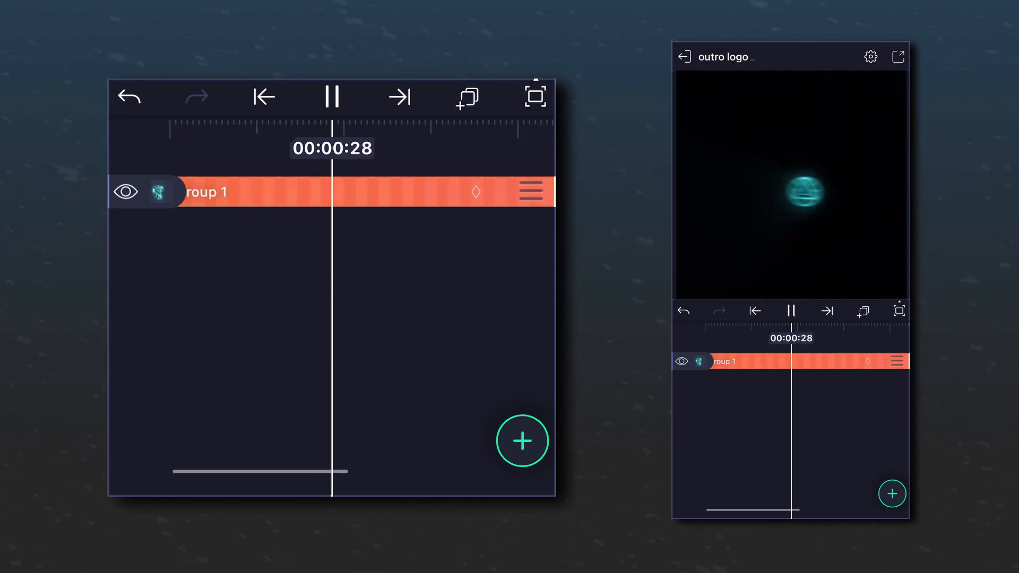